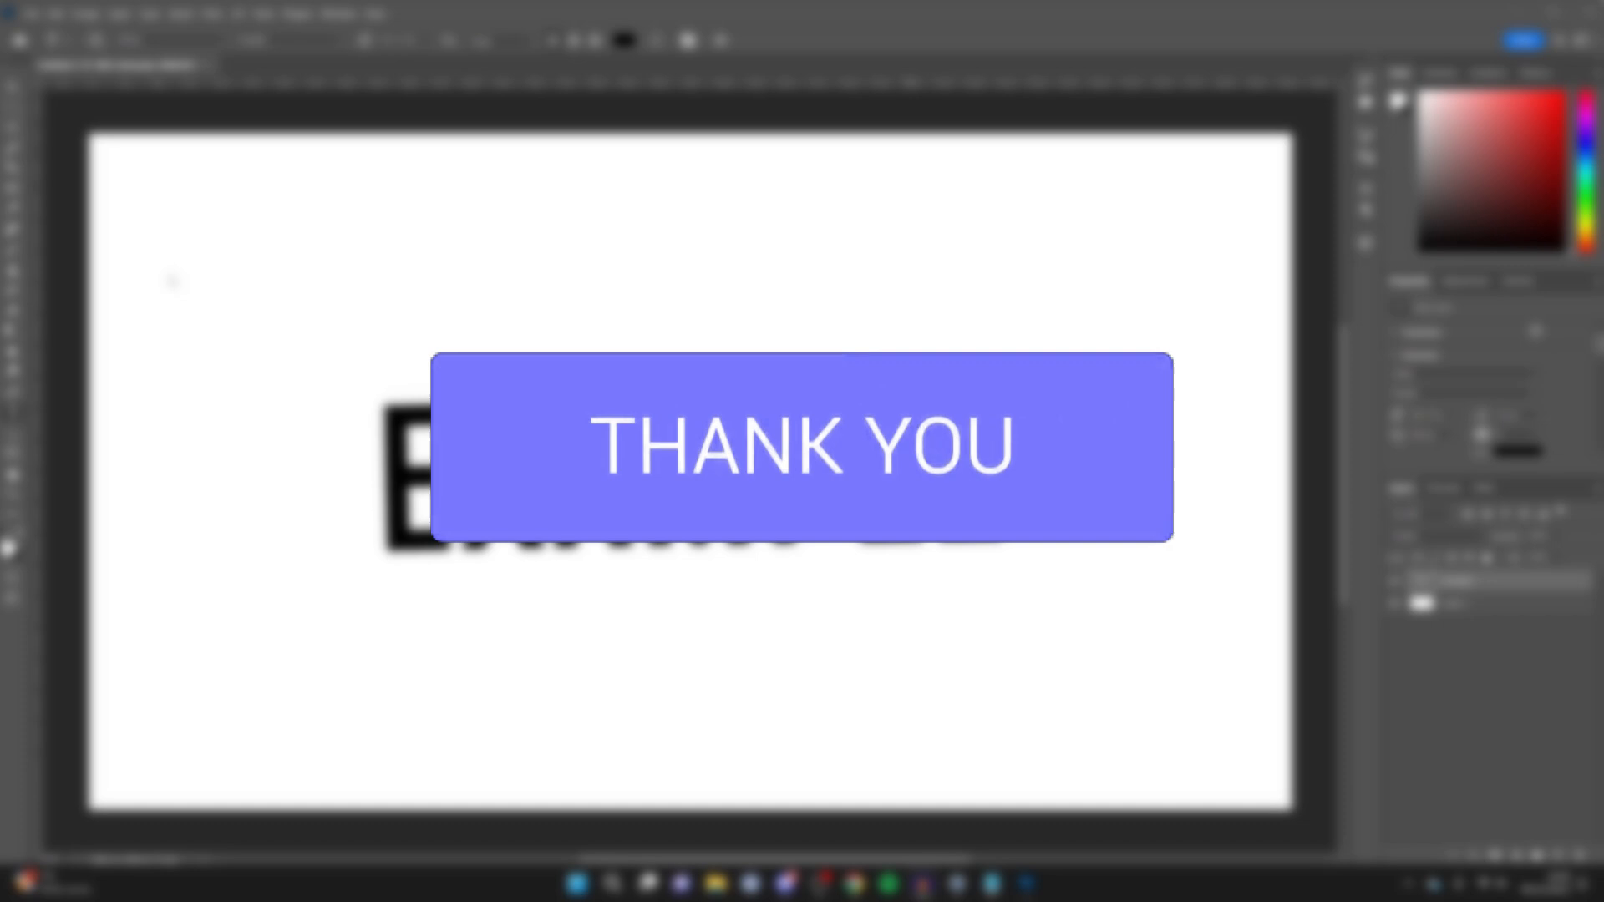
Start a Save As of the EXAMPLE document, review the file types, then cancel without saving.
{"action": "left_click", "coordinate": [36, 13]}
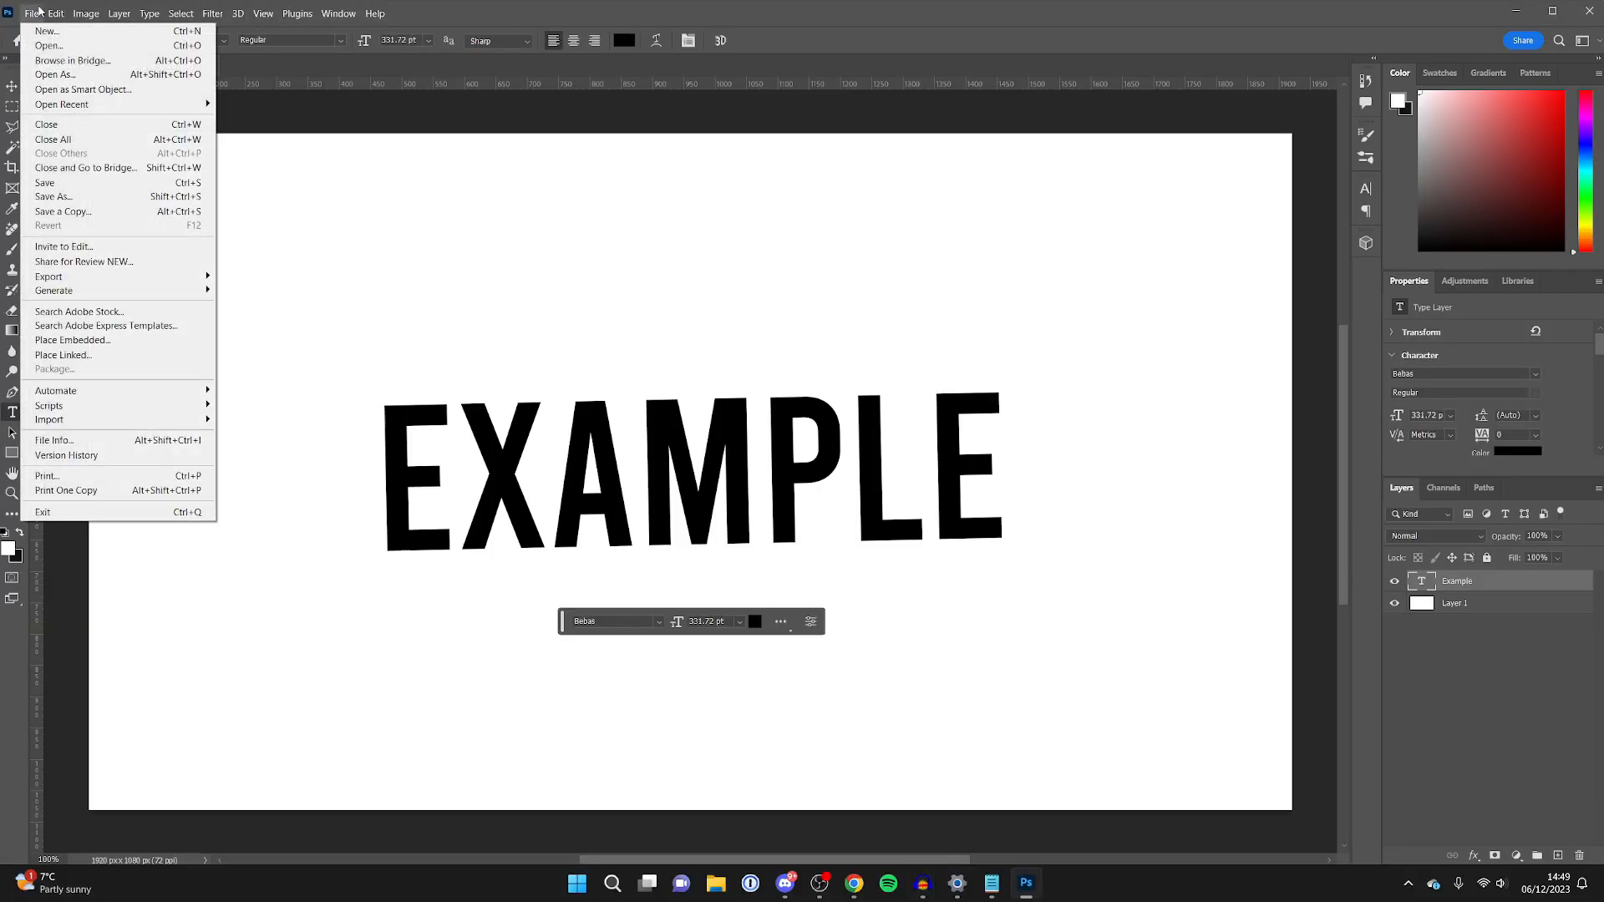
{"action": "left_click", "coordinate": [52, 196]}
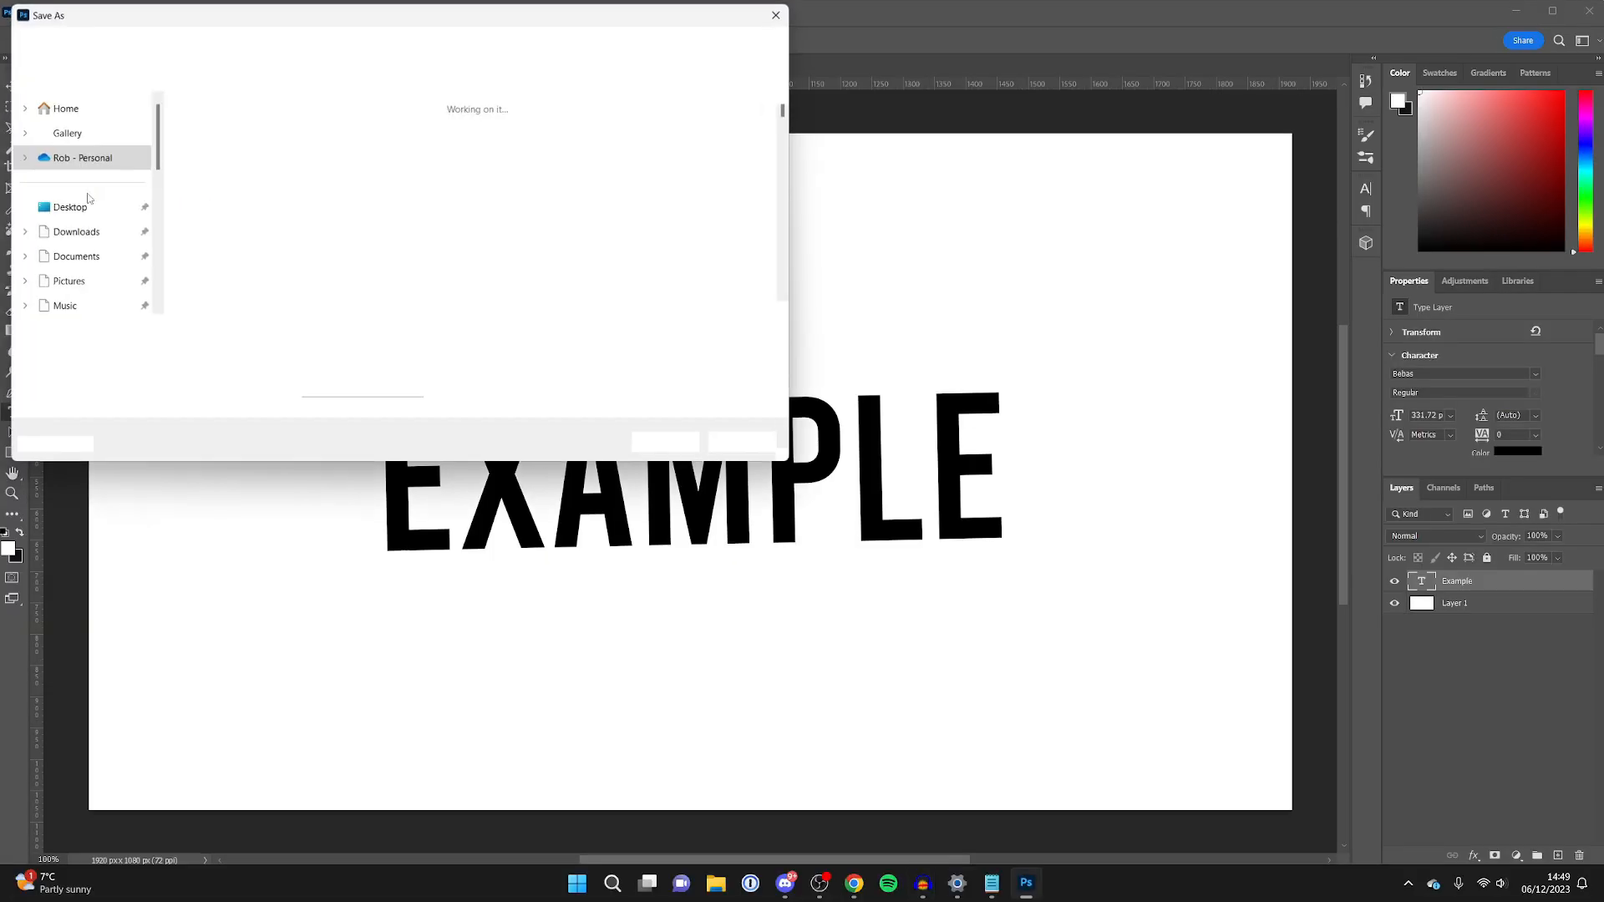
{"action": "left_click", "coordinate": [445, 353]}
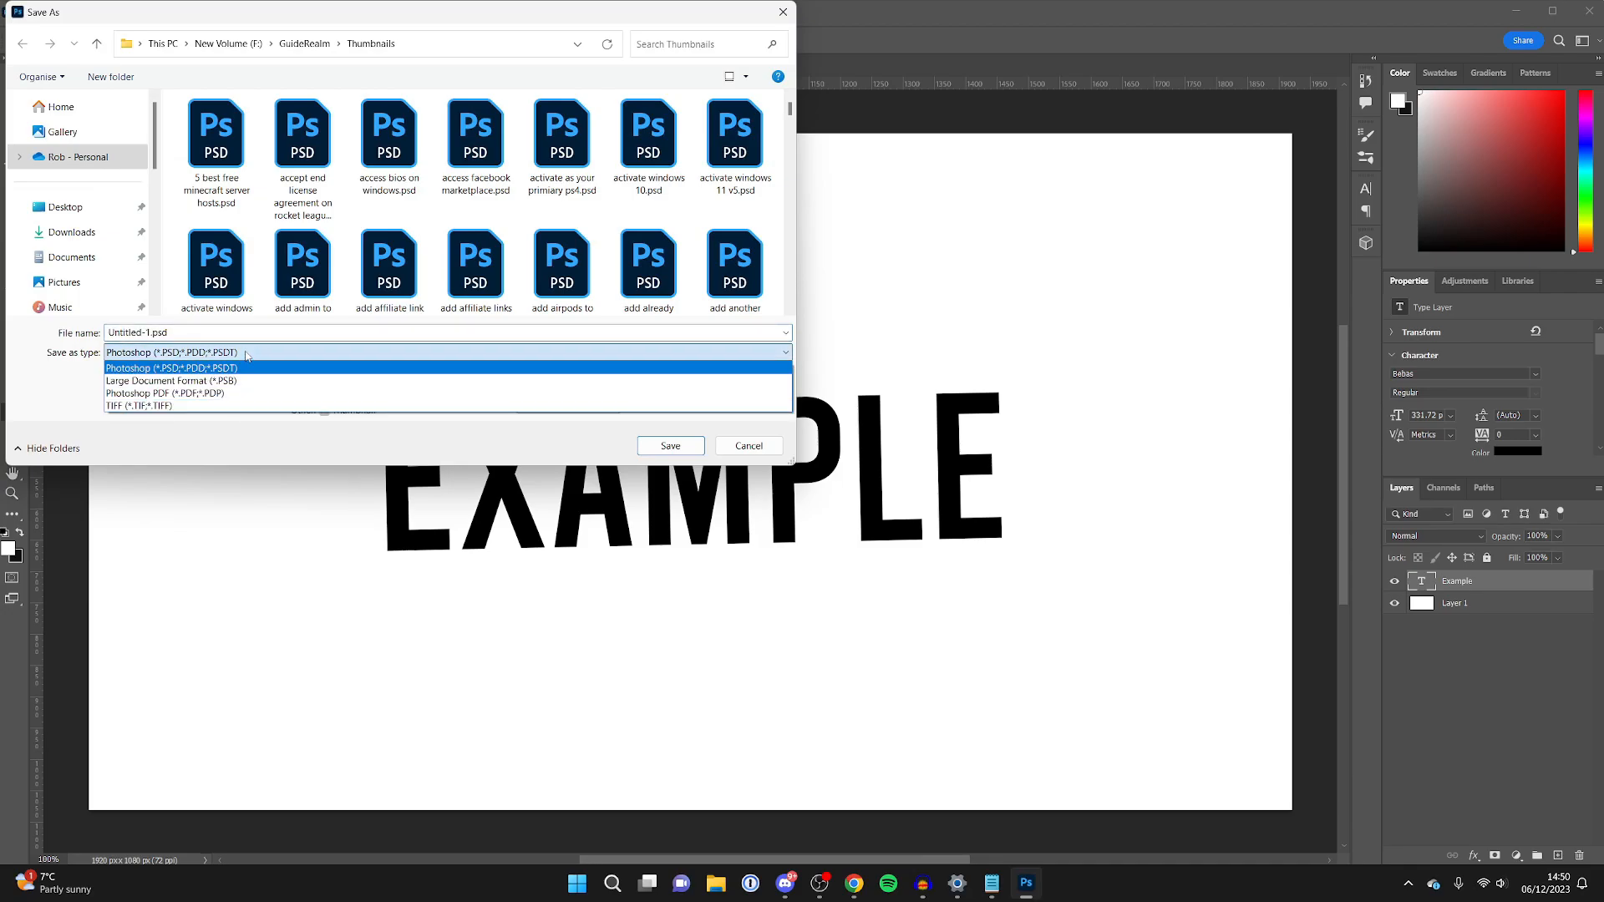
{"action": "left_click", "coordinate": [172, 352]}
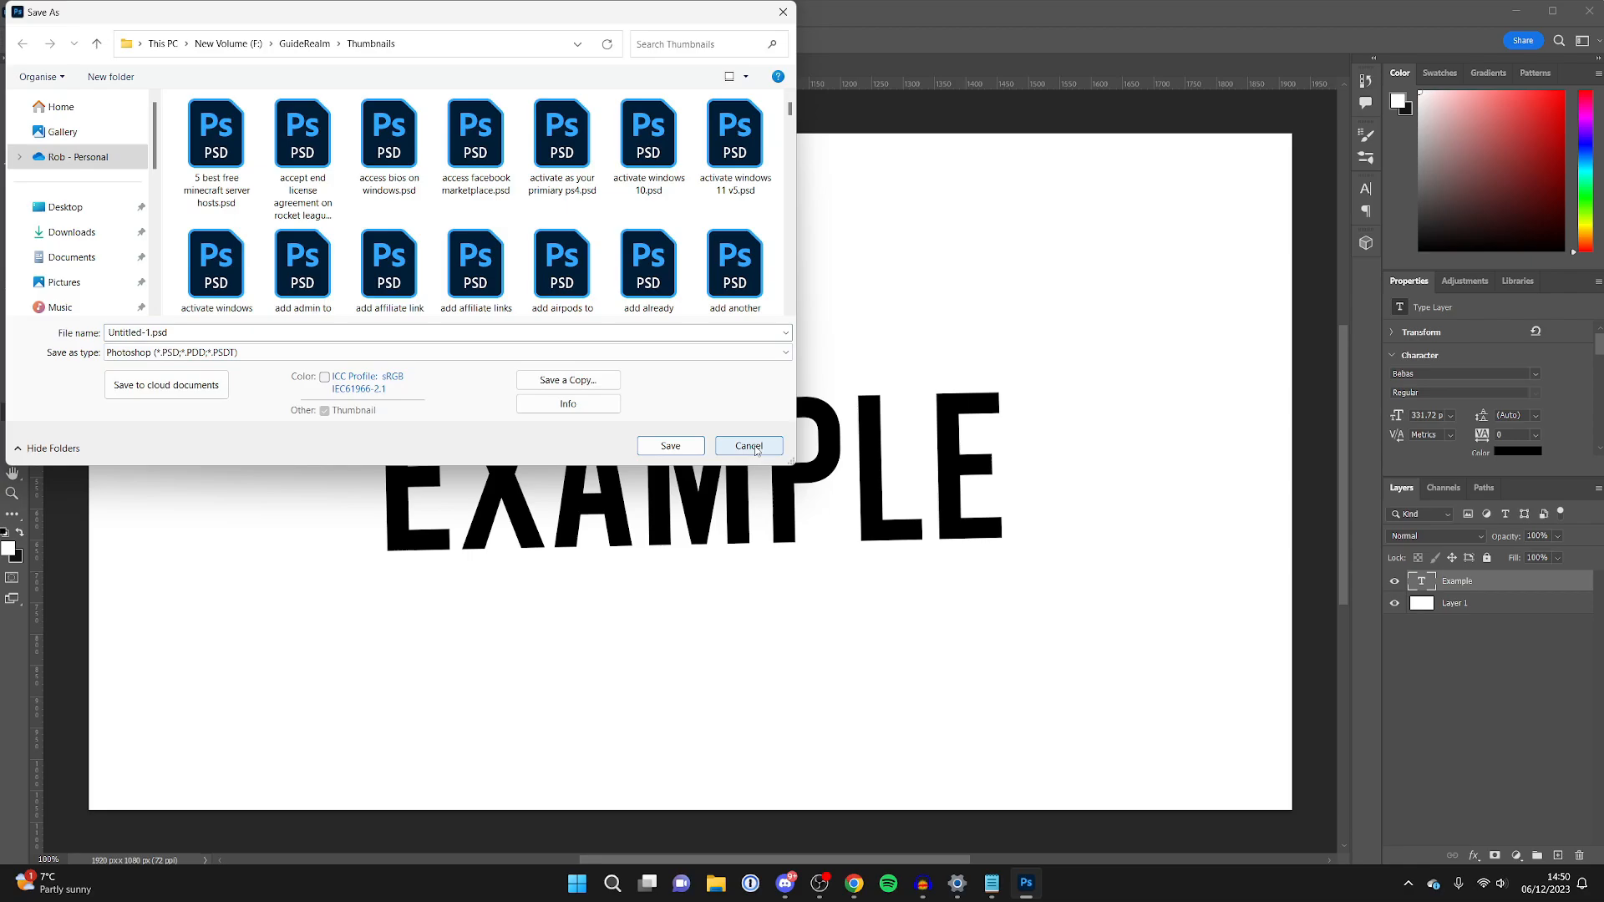
{"action": "left_click", "coordinate": [747, 444]}
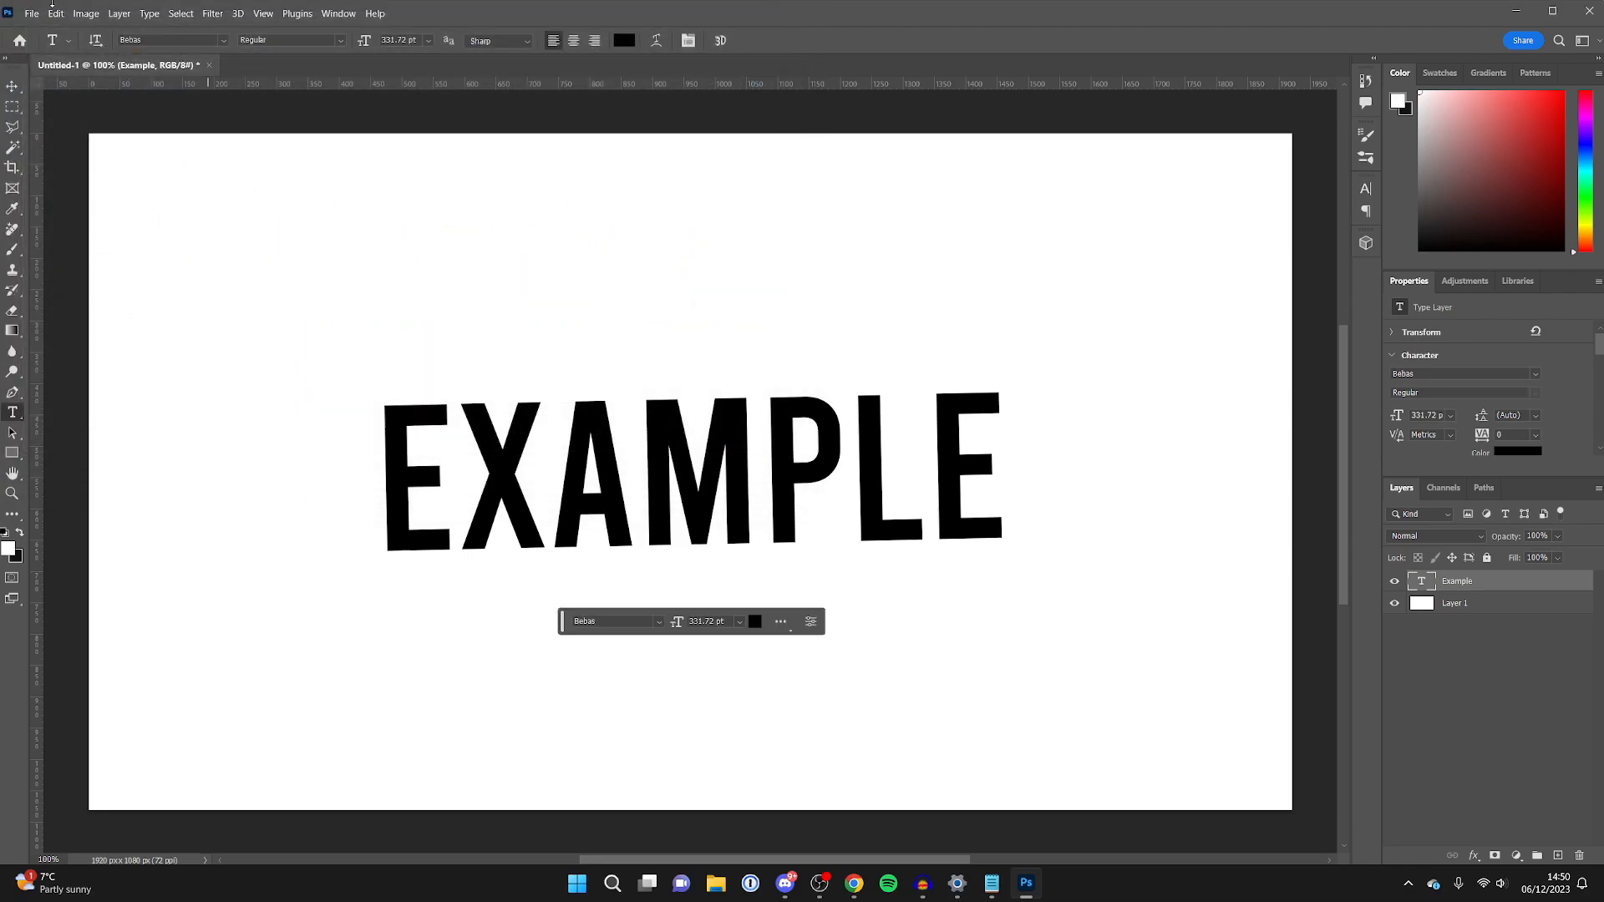
Choose File > Export > Export As to reach the export settings.
{"action": "left_click", "coordinate": [32, 13]}
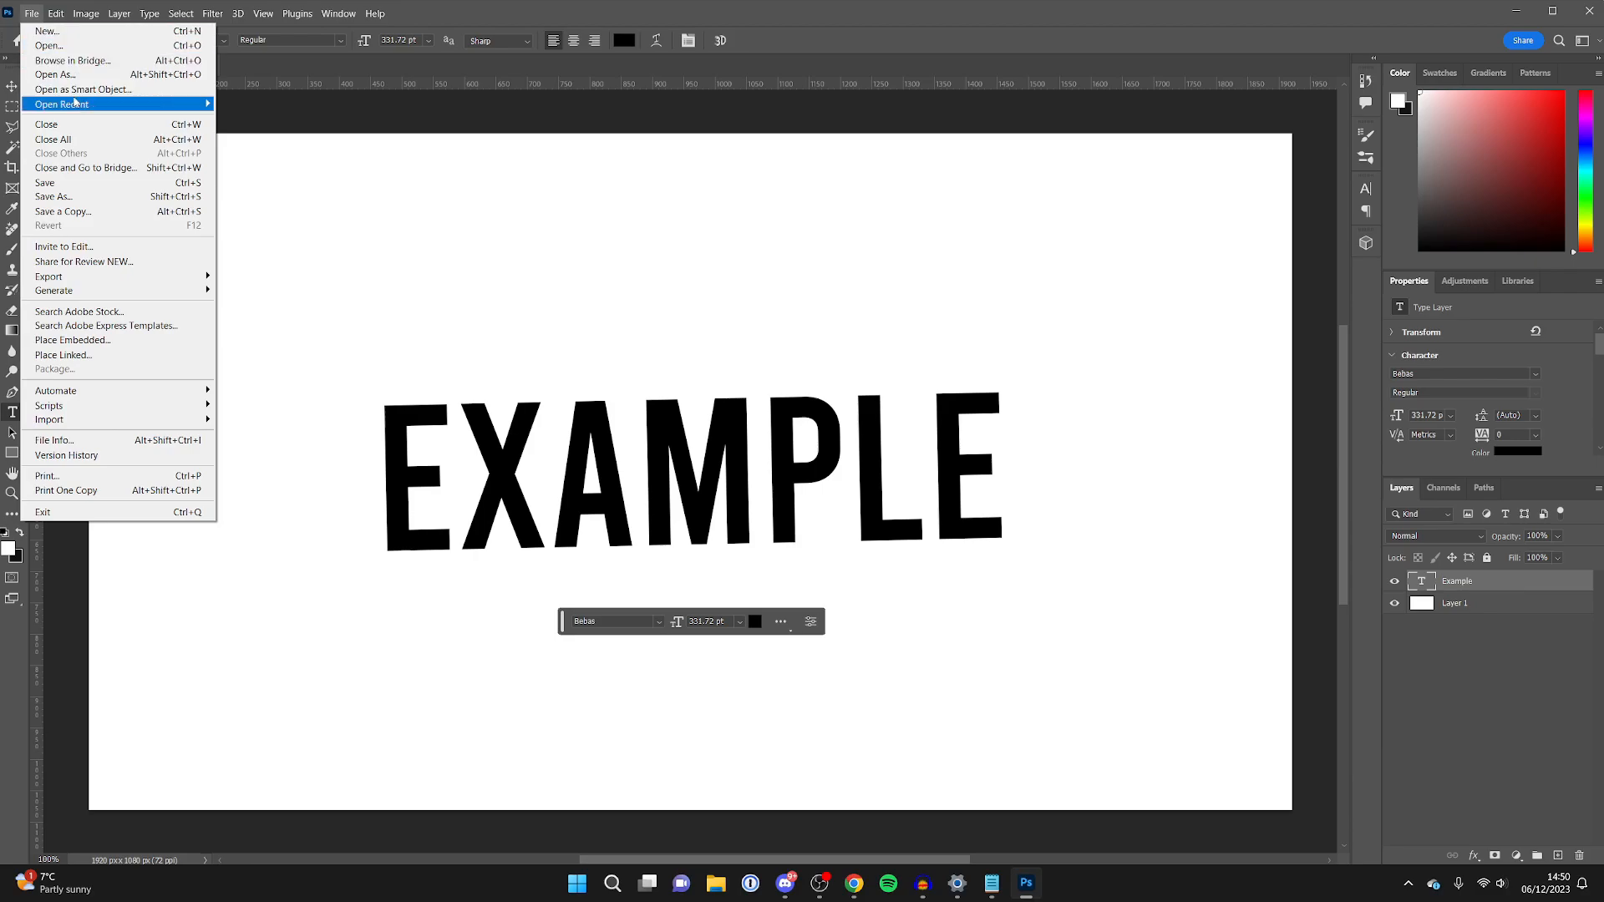
{"action": "mouse_move", "coordinate": [48, 276]}
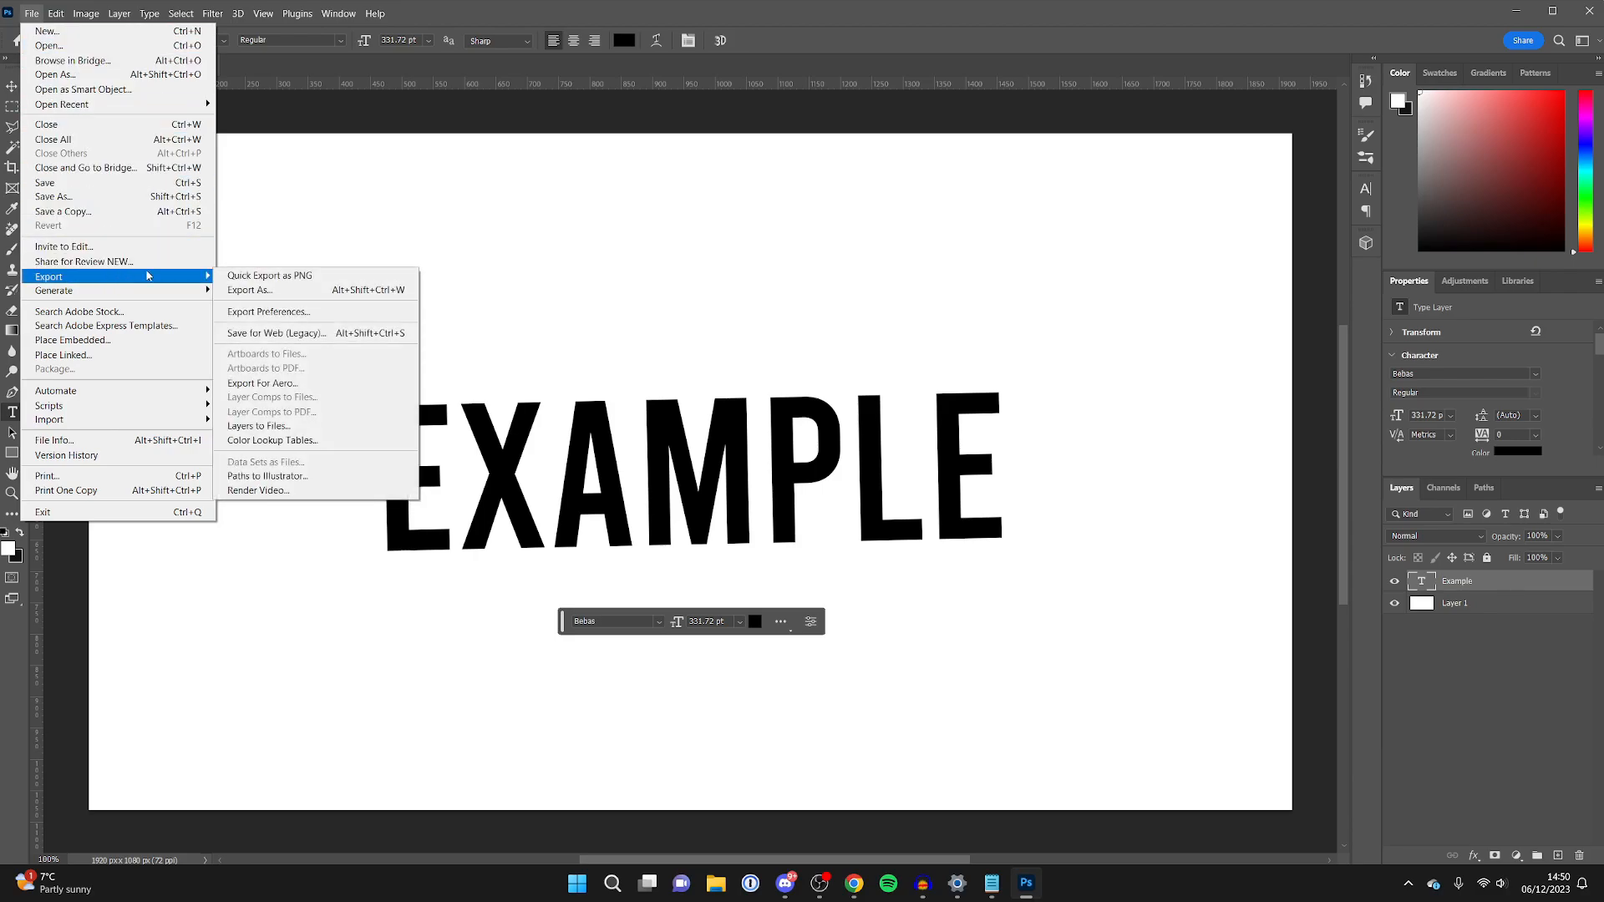
{"action": "left_click", "coordinate": [249, 289]}
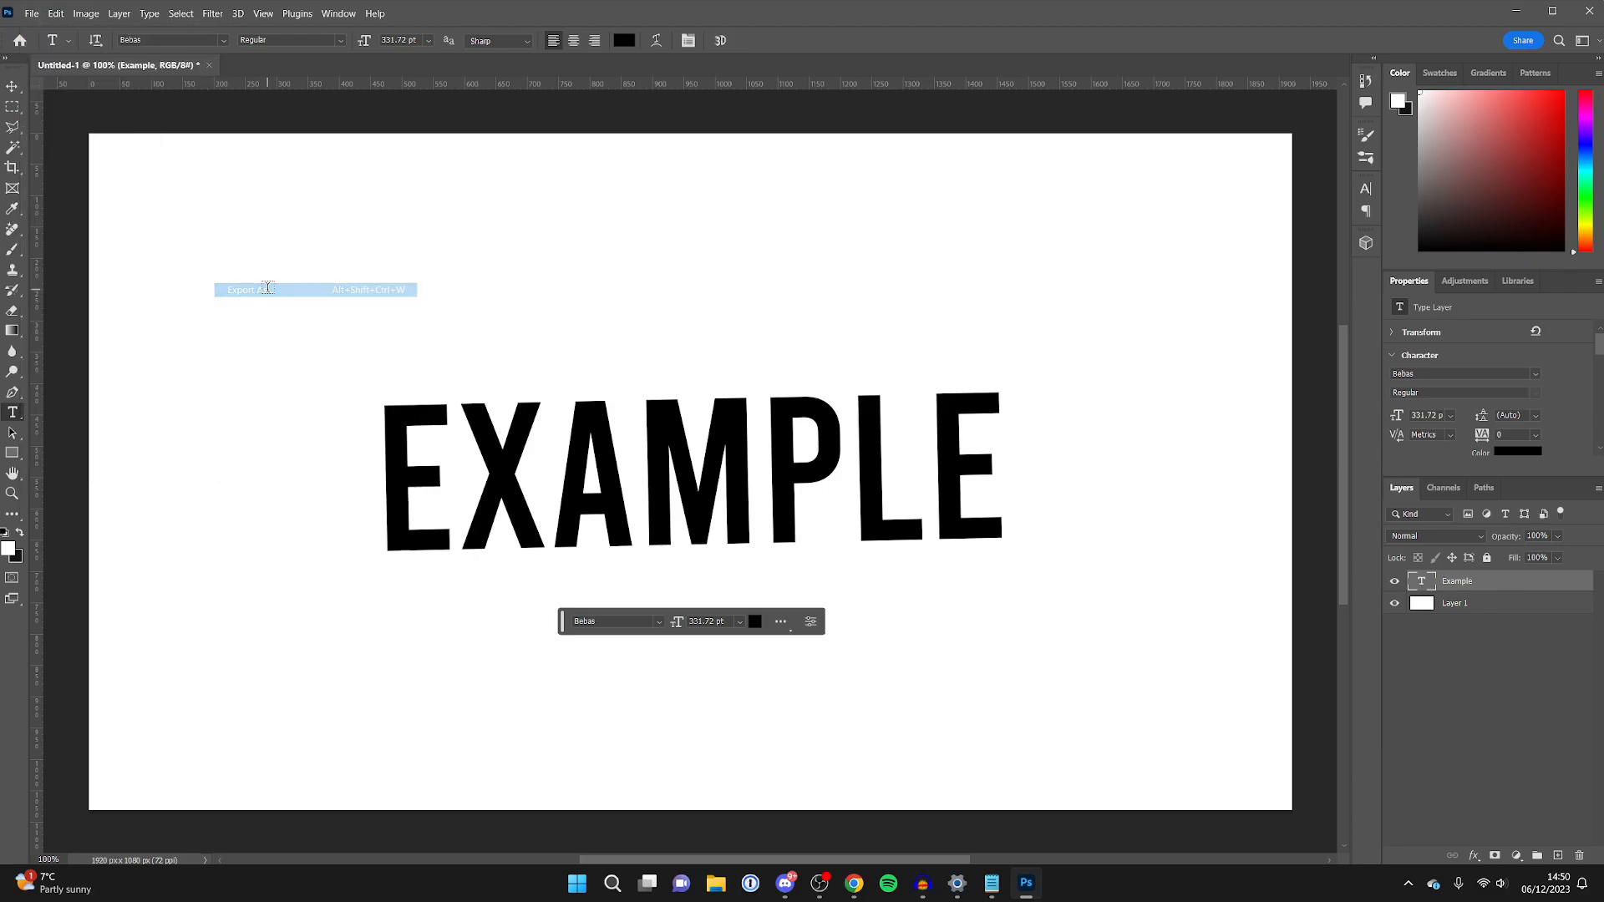
Keep JPG as the export format and raise its quality from 6 to 7.
{"action": "left_click", "coordinate": [241, 289]}
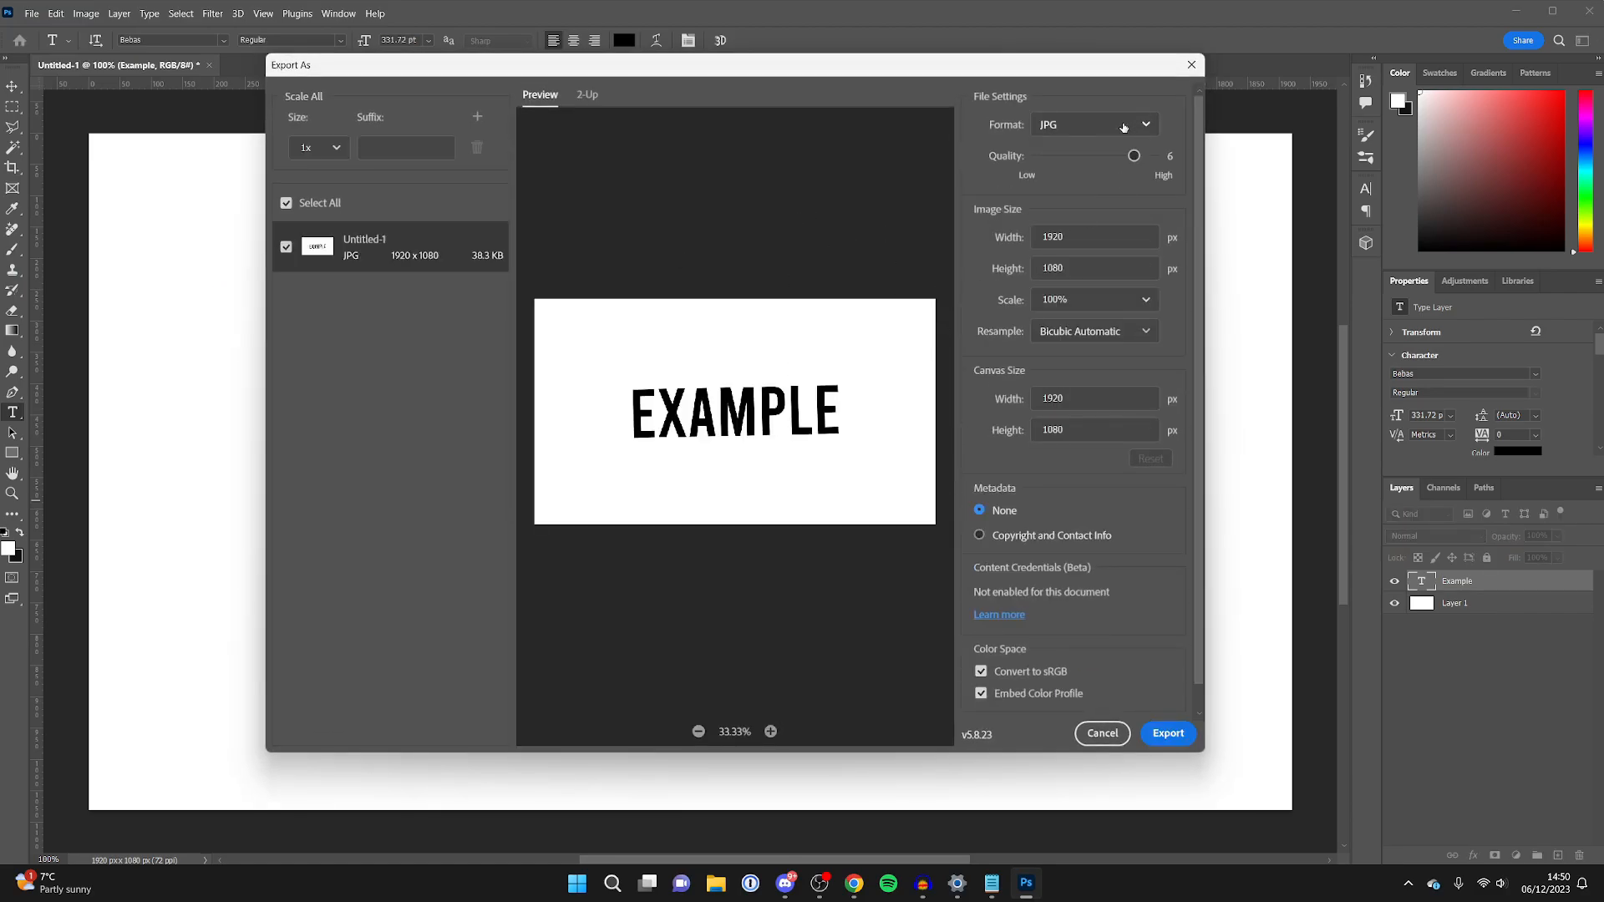
{"action": "left_click", "coordinate": [1093, 123]}
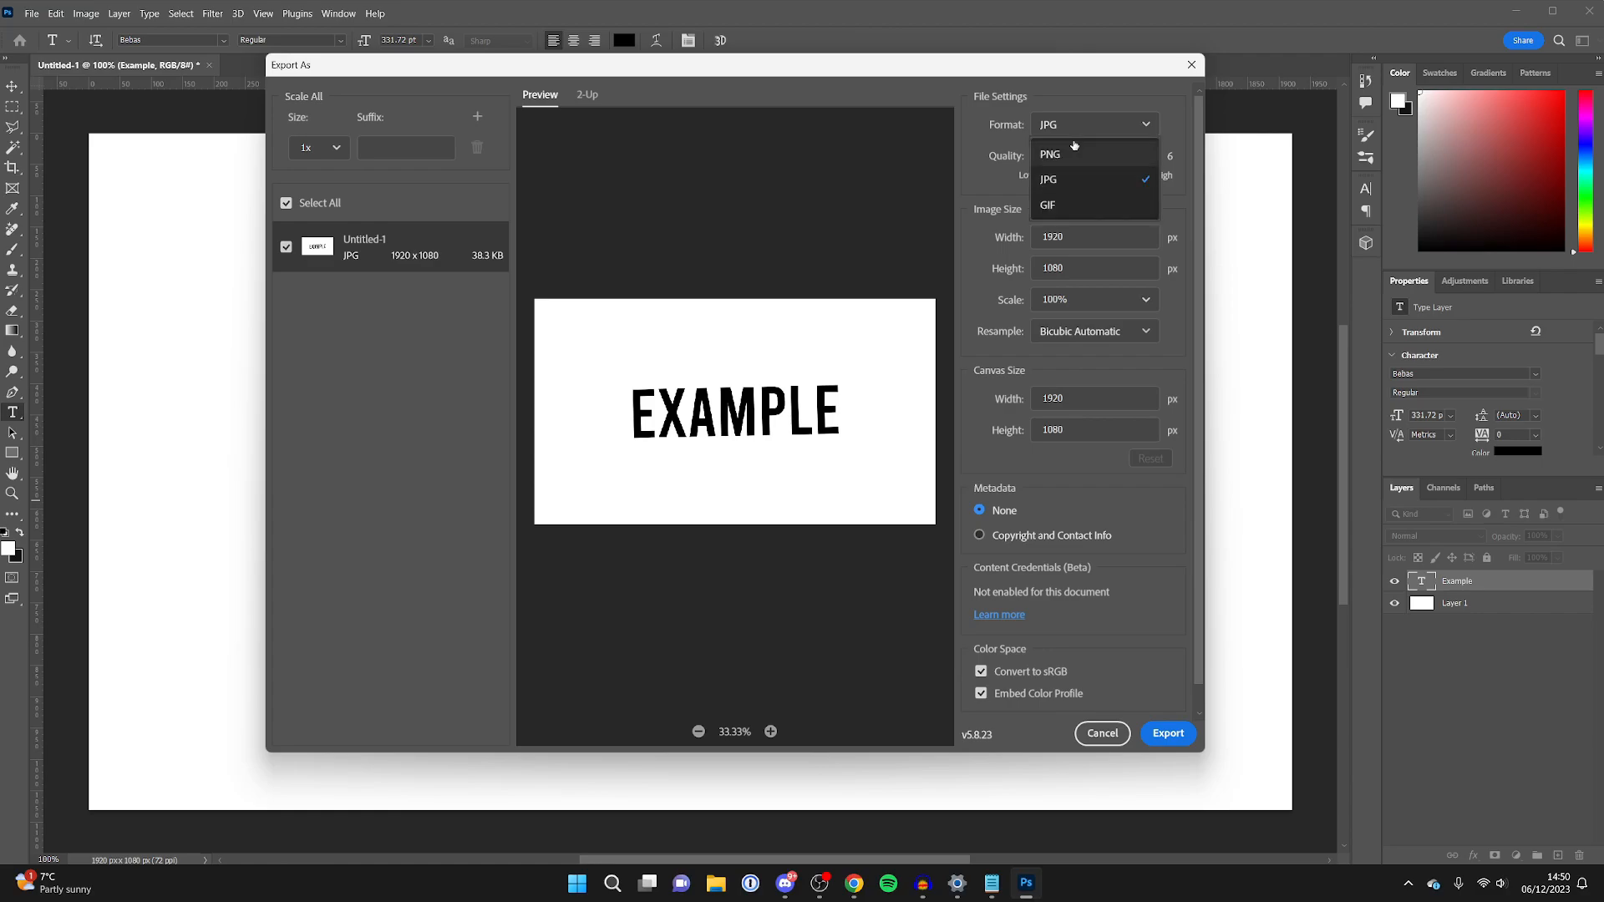
{"action": "mouse_move", "coordinate": [1081, 187]}
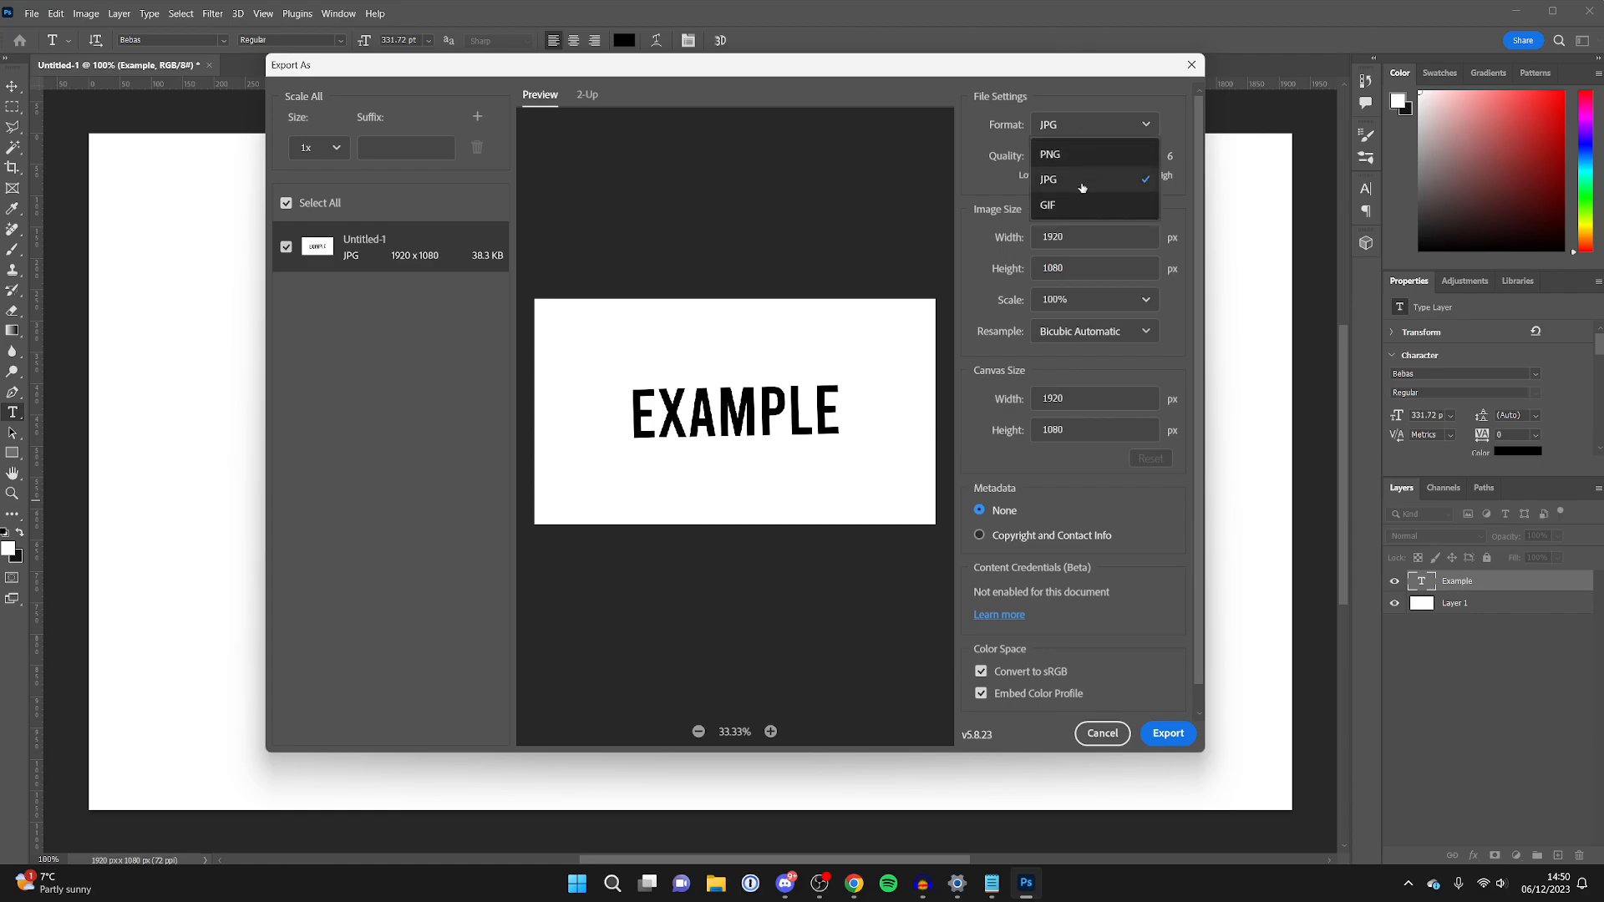
{"action": "left_click", "coordinate": [1048, 179]}
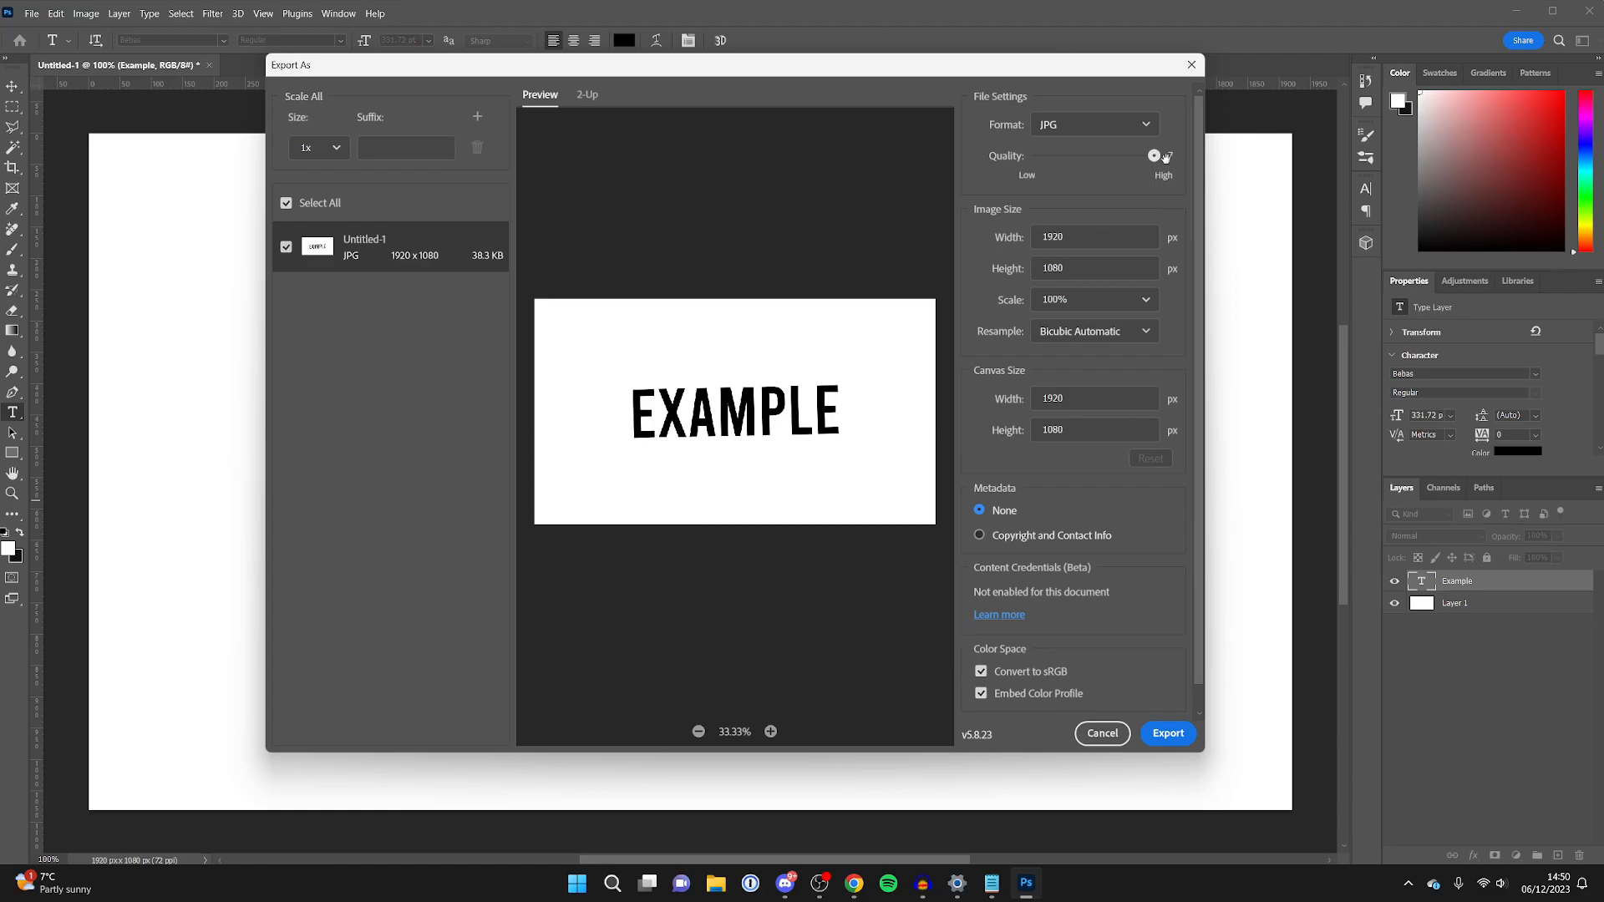
{"action": "left_click_drag", "start_coordinate": [1169, 155], "coordinate": [1153, 155]}
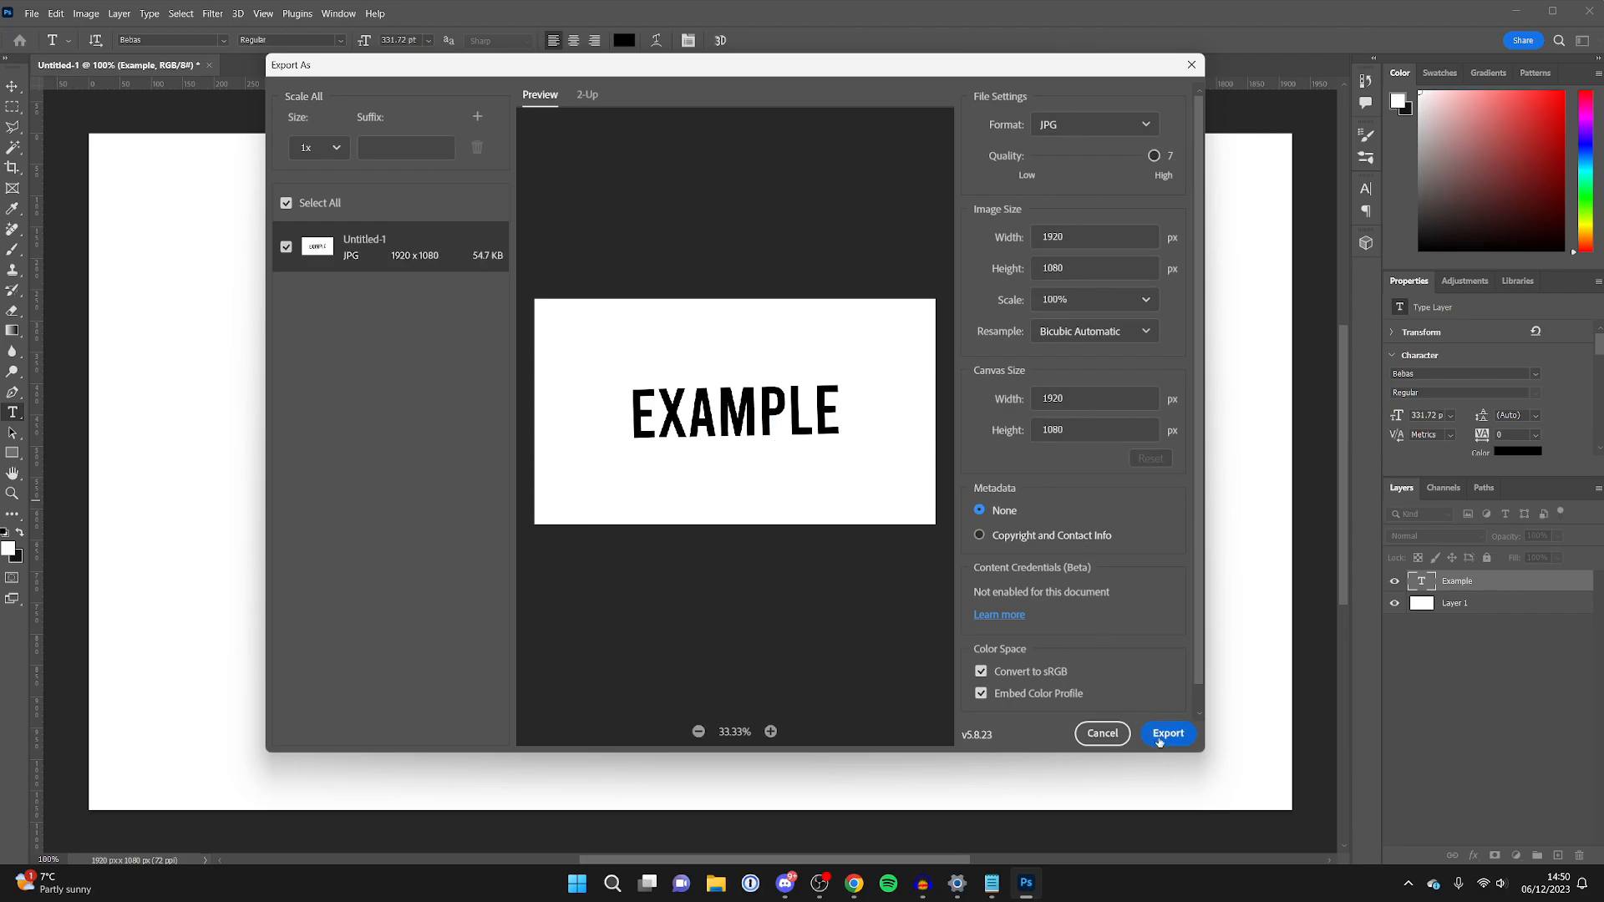
Export and save the image as Untitled-1.jpg on the desktop.
{"action": "left_click", "coordinate": [1167, 733]}
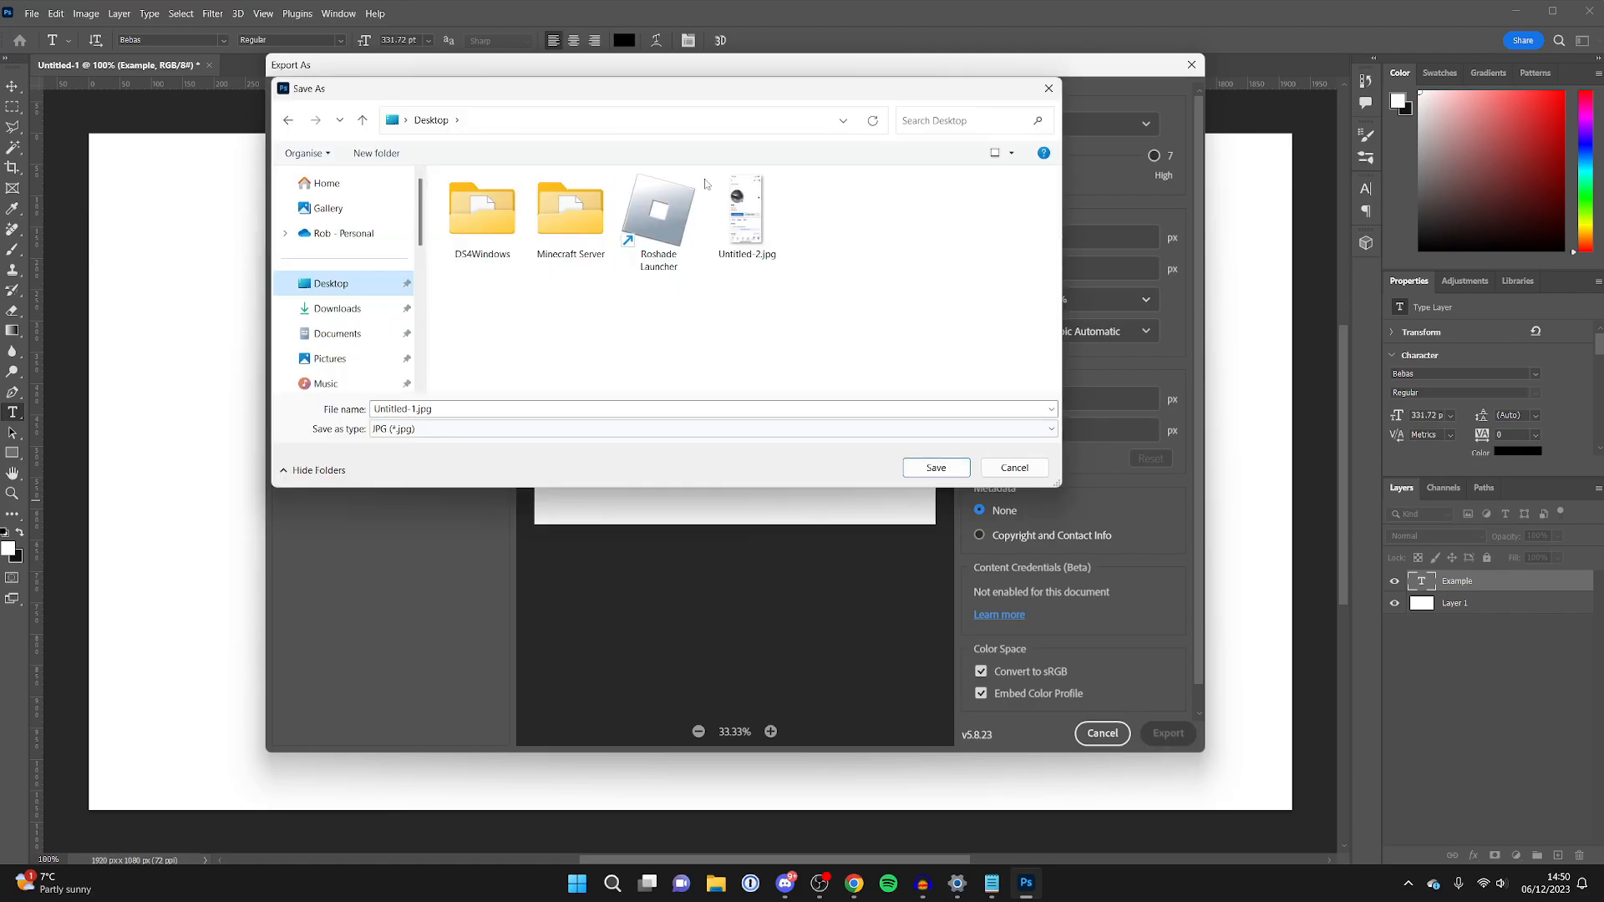
{"action": "left_click", "coordinate": [658, 215]}
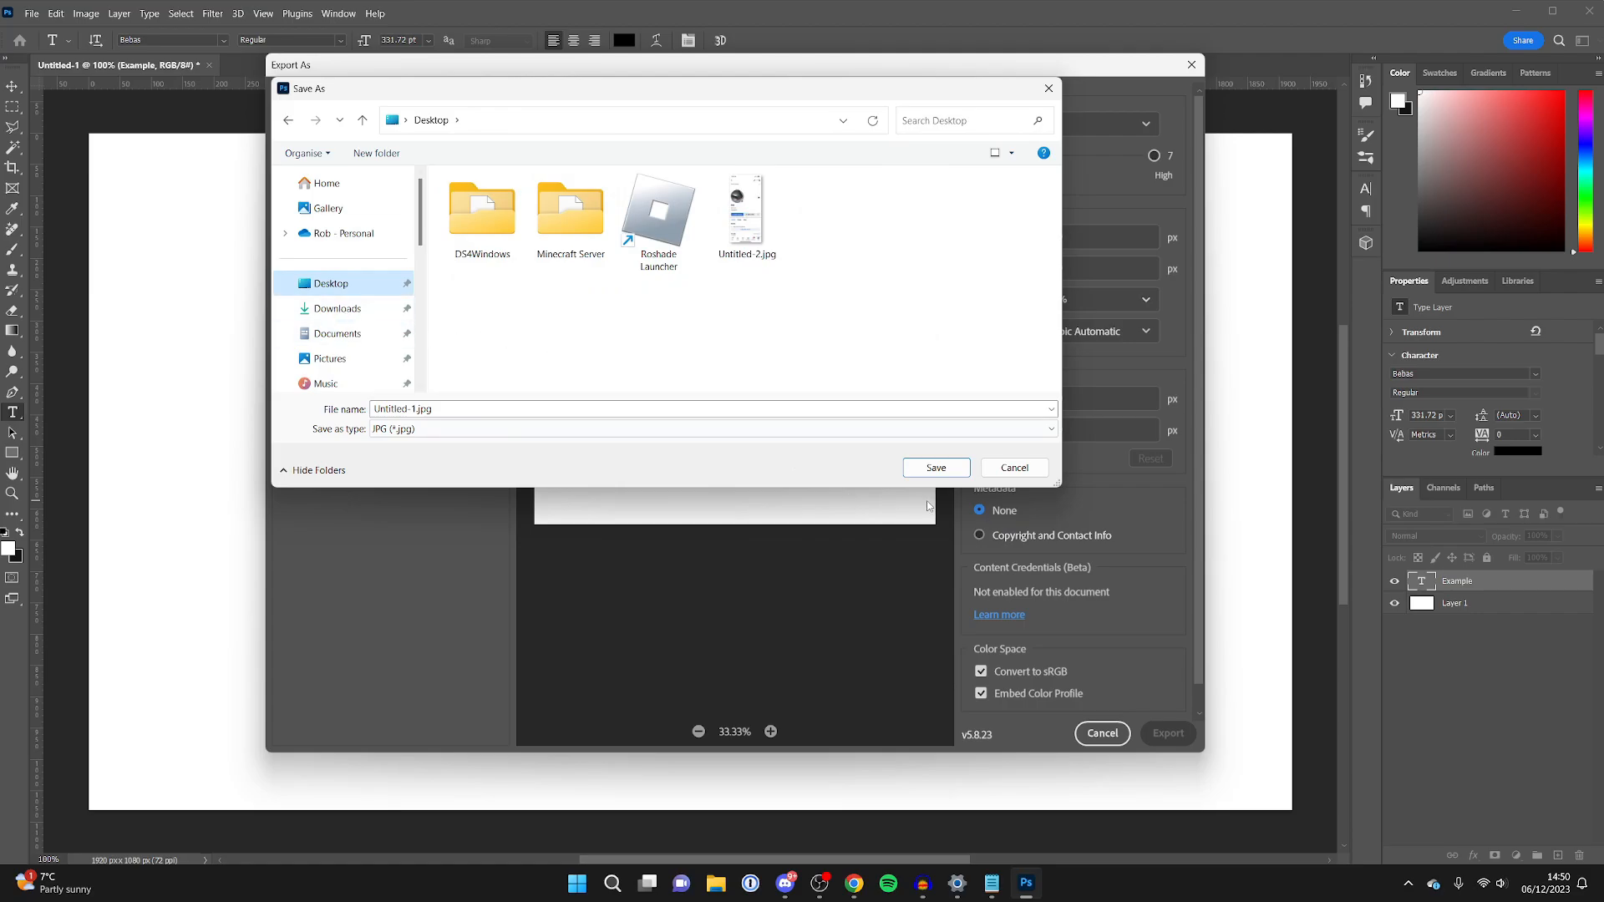
{"action": "left_click", "coordinate": [1012, 468]}
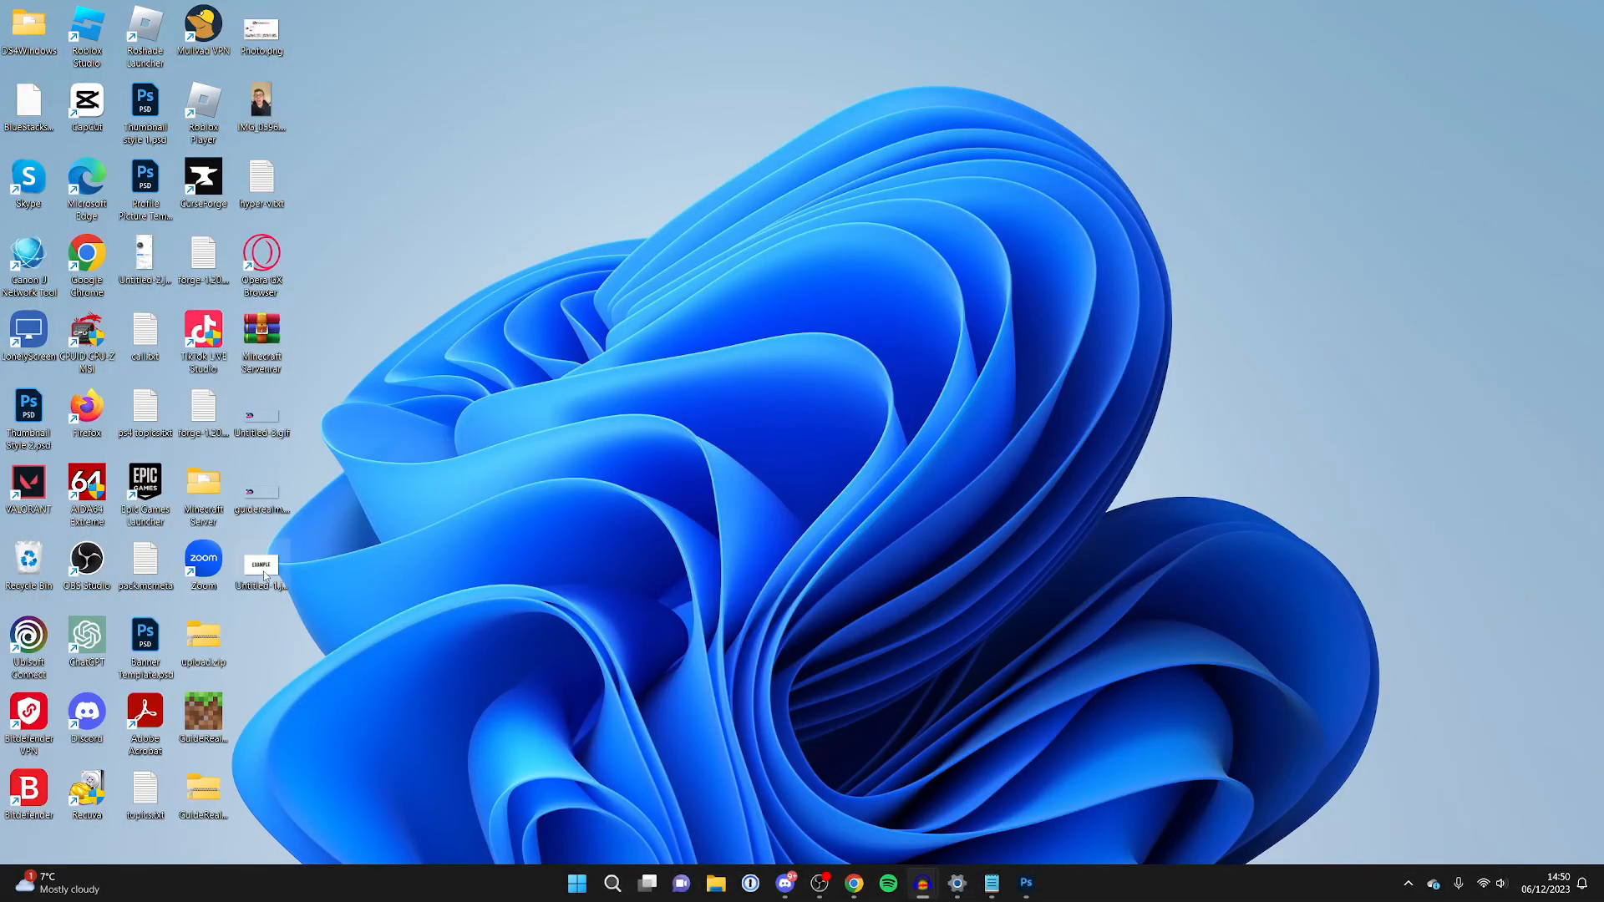
View the exported Untitled-1.jpg in Windows Photos from the desktop.
{"action": "double_click", "coordinate": [261, 569]}
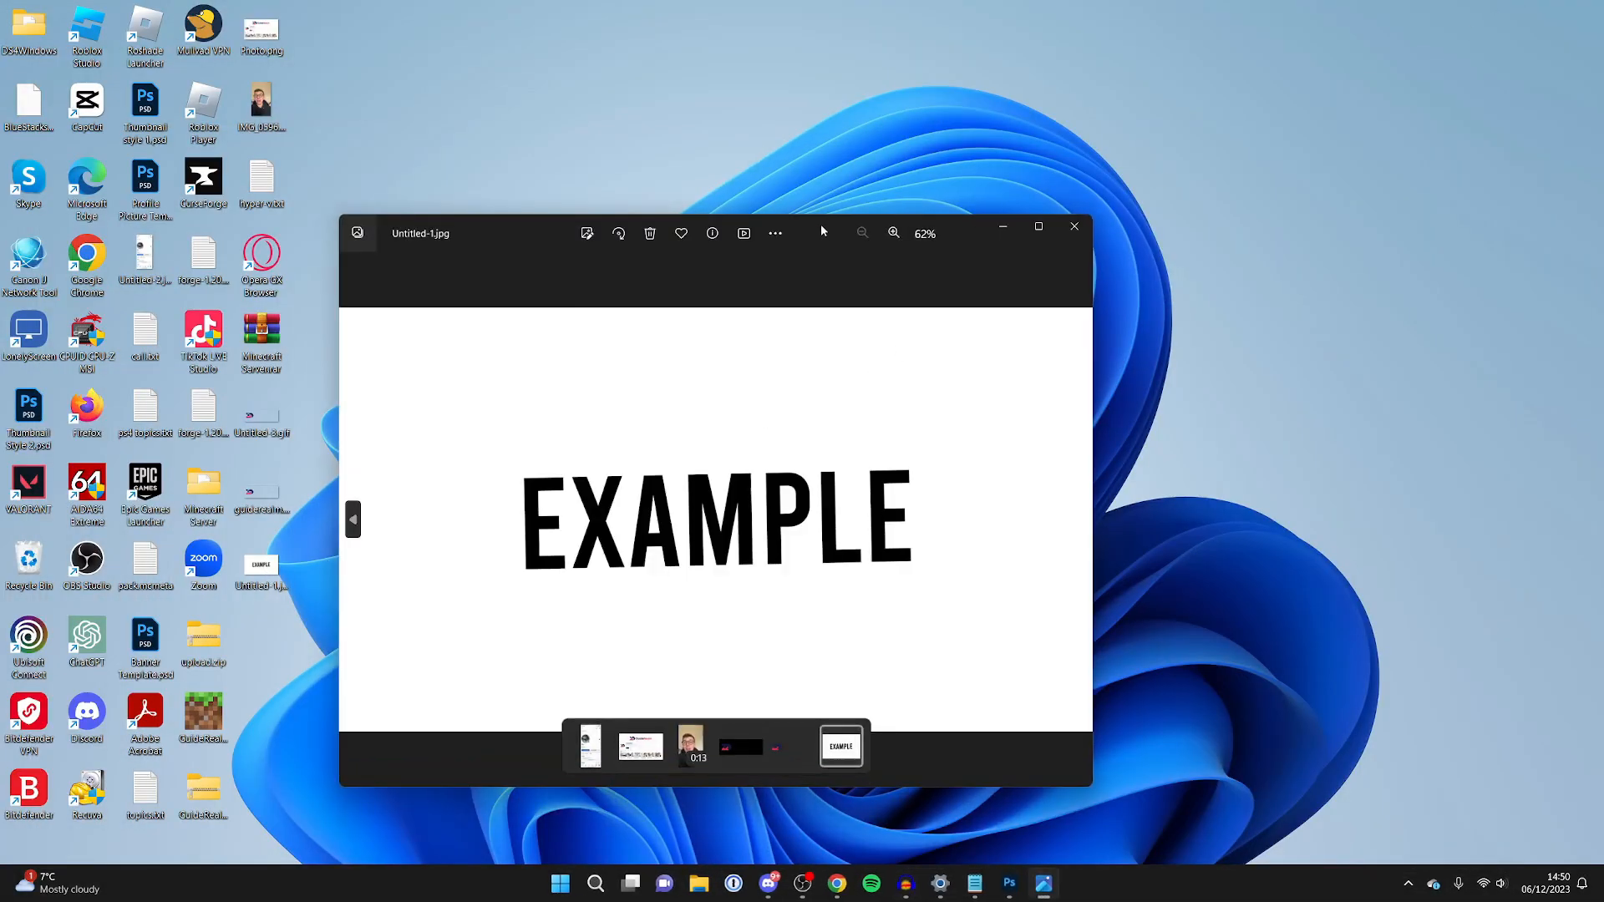